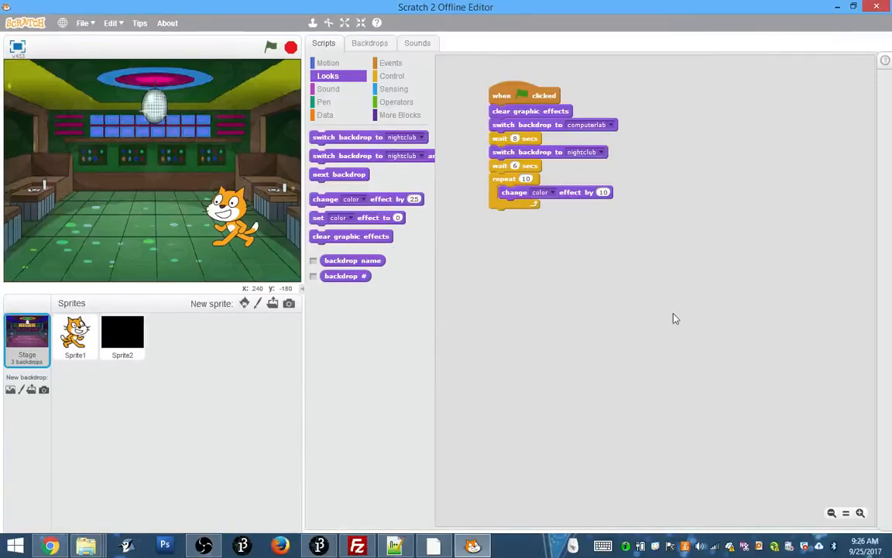
mouse_move(626, 340)
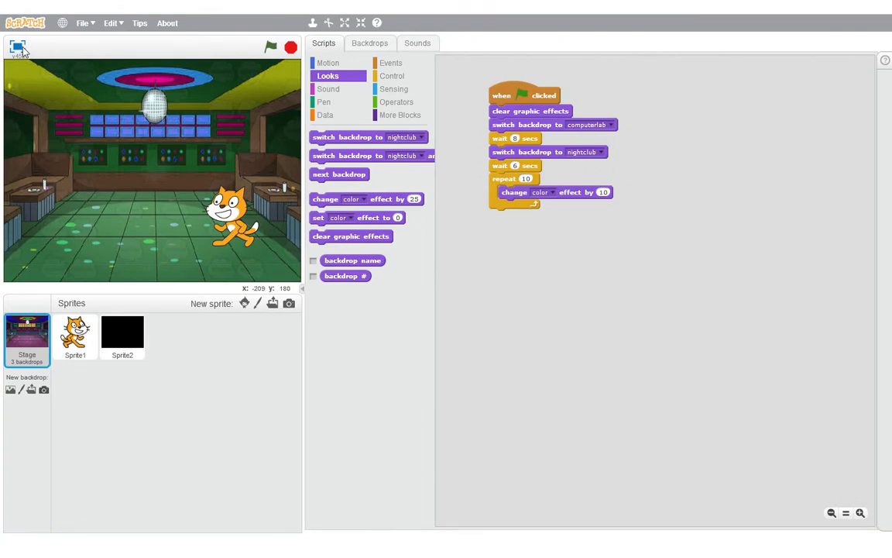
Run the project full screen so the computer lab backdrop switches to the nightclub, then return to the editor
click(17, 48)
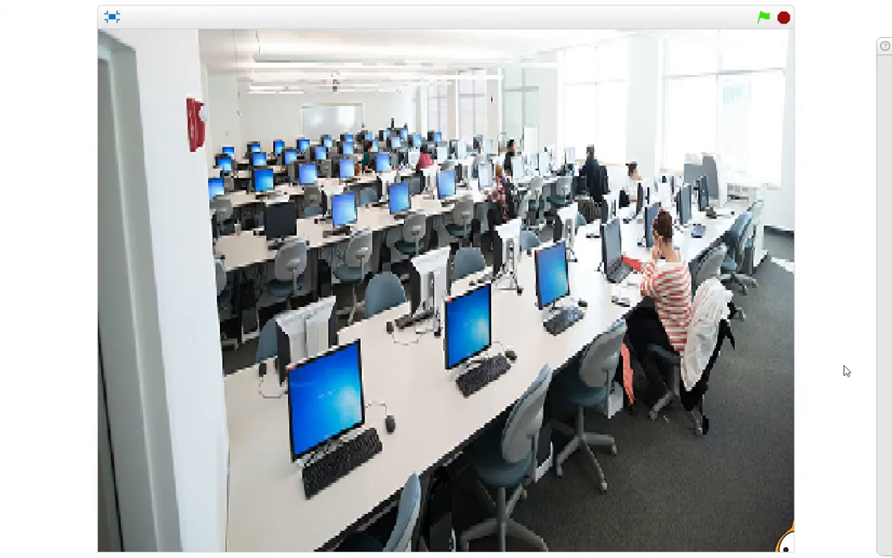
click(763, 17)
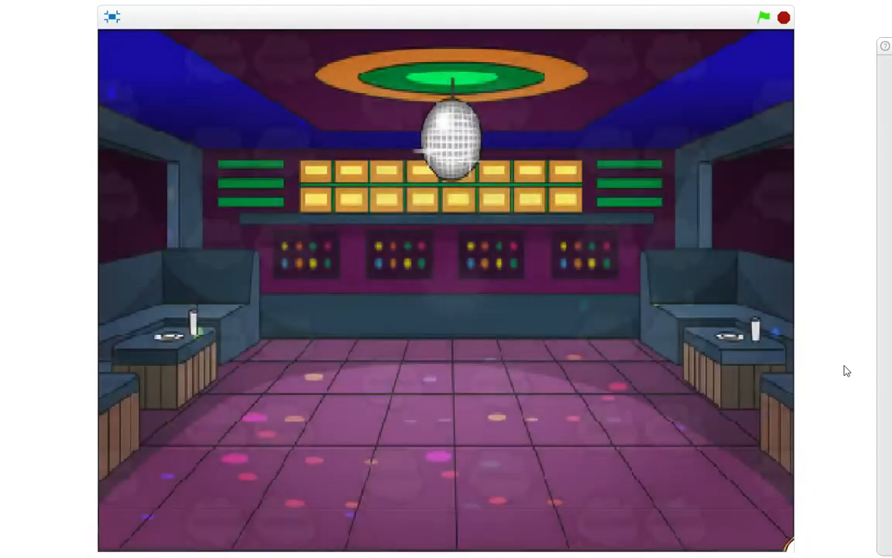
click(763, 17)
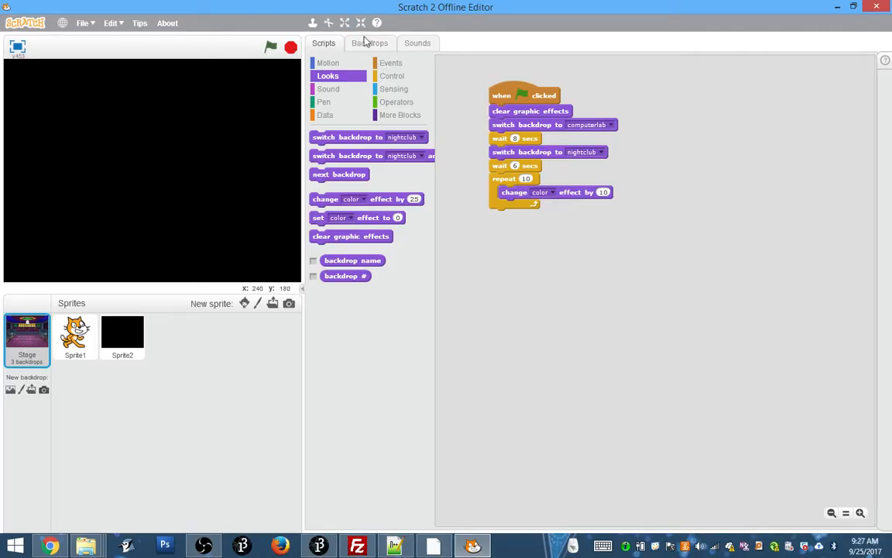
Review the computerlab and nightclub backdrops, leave computerlab current, and return to the stage scripts
click(368, 43)
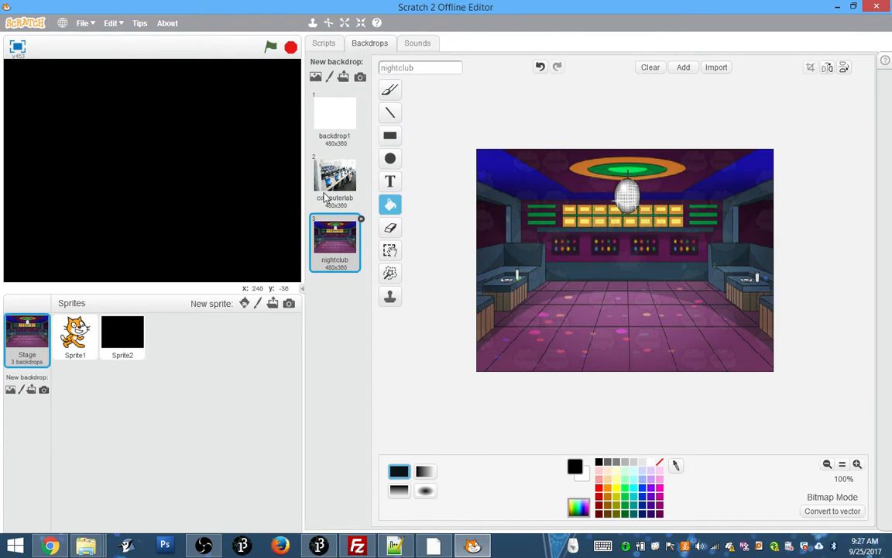
click(335, 176)
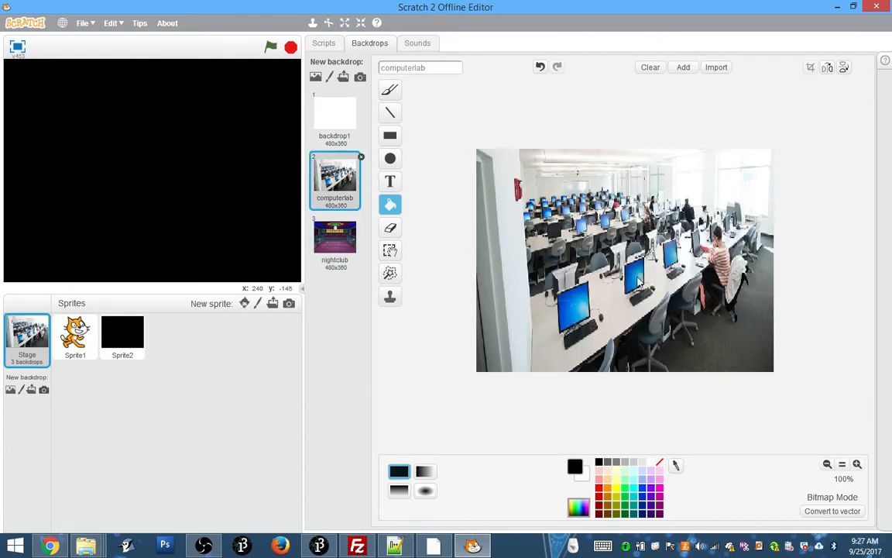
mouse_move(663, 319)
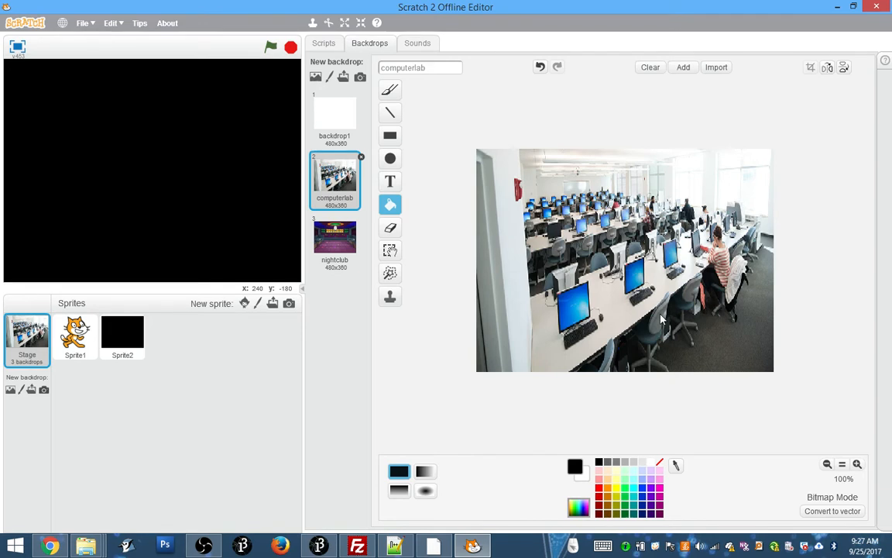
mouse_move(334, 229)
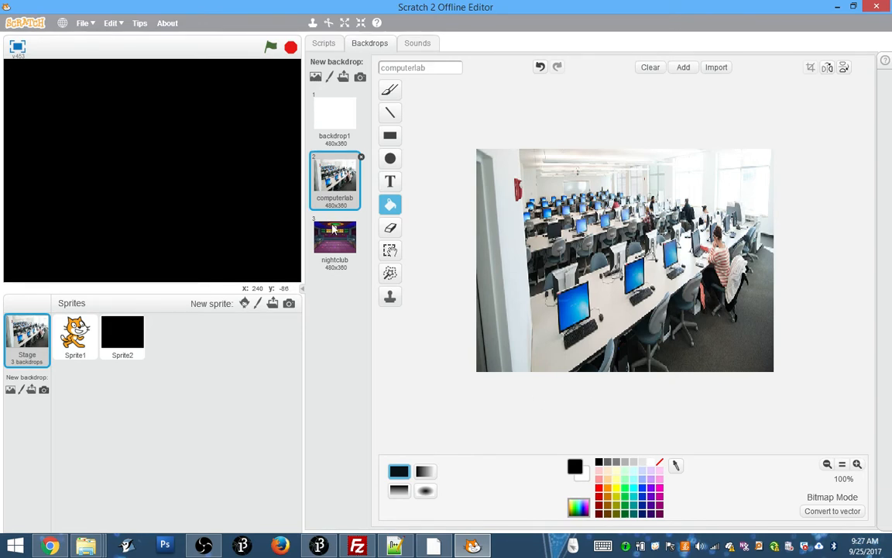
click(335, 240)
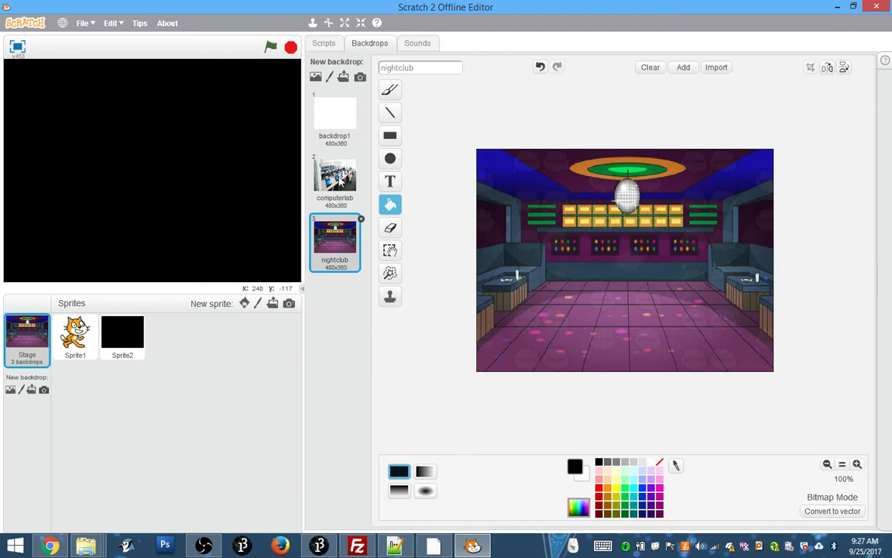
click(335, 174)
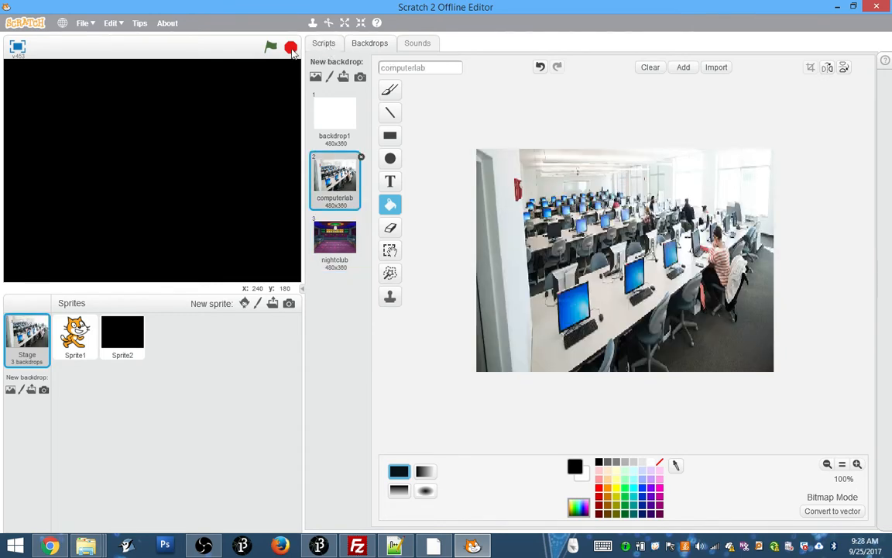
click(324, 43)
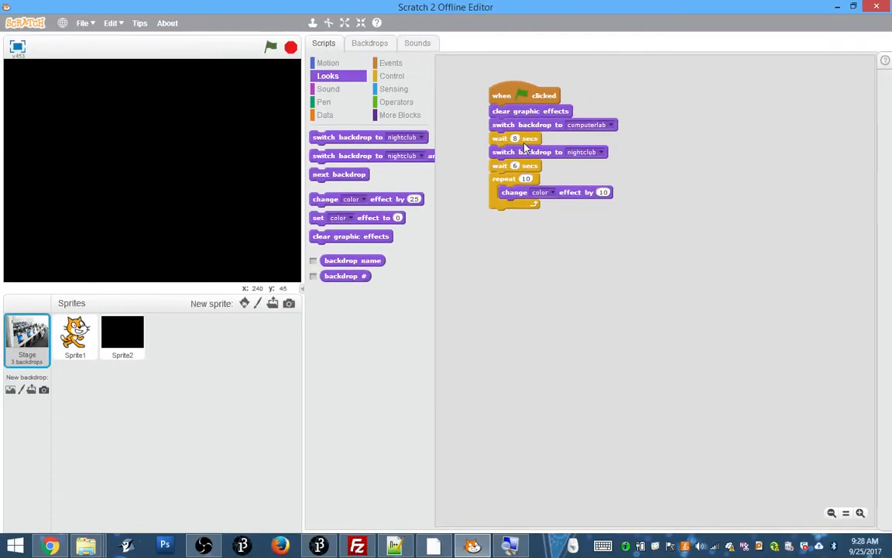
Show Sprite1's script with its glides, 'By day…' and 'ZE TANGO!' lines, and dance loop
click(75, 338)
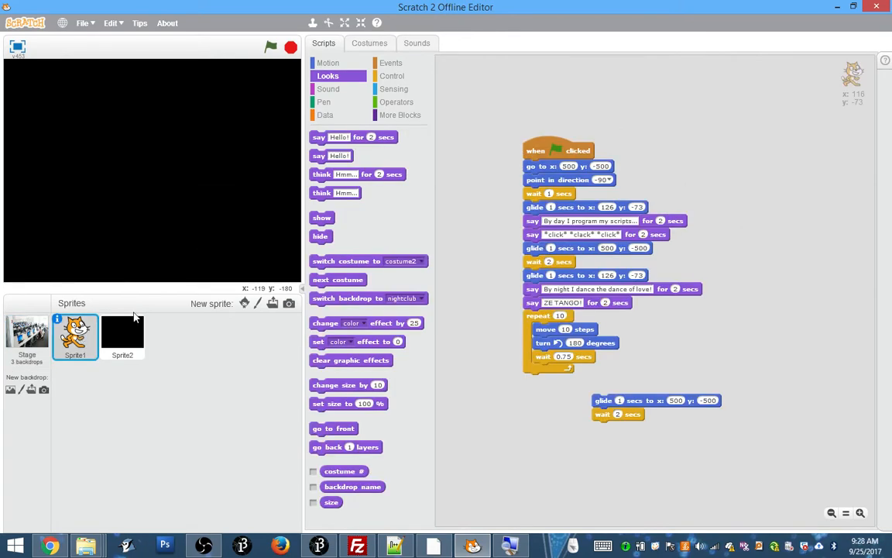
mouse_move(581, 219)
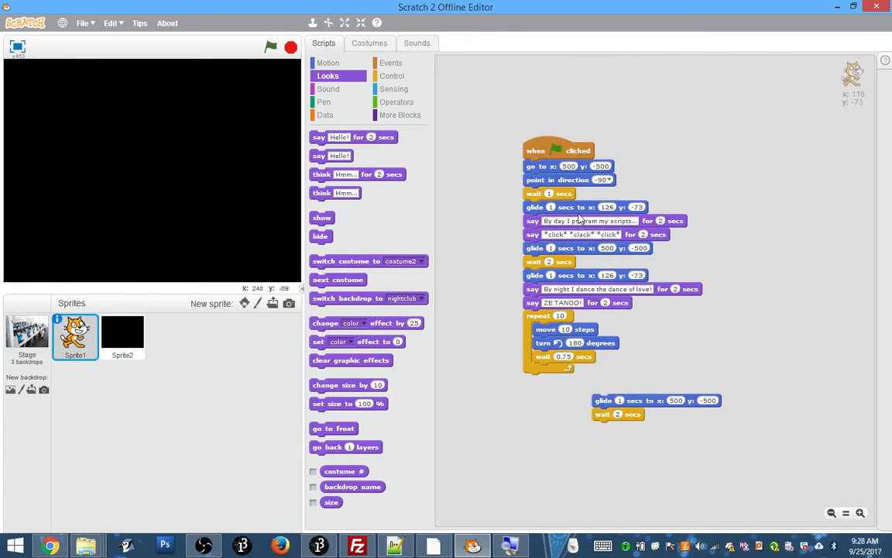
click(860, 513)
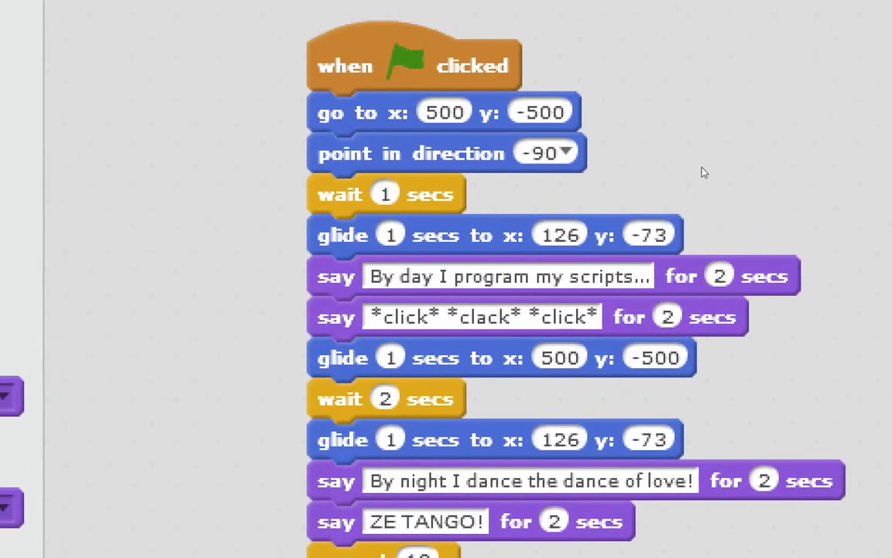
mouse_move(592, 164)
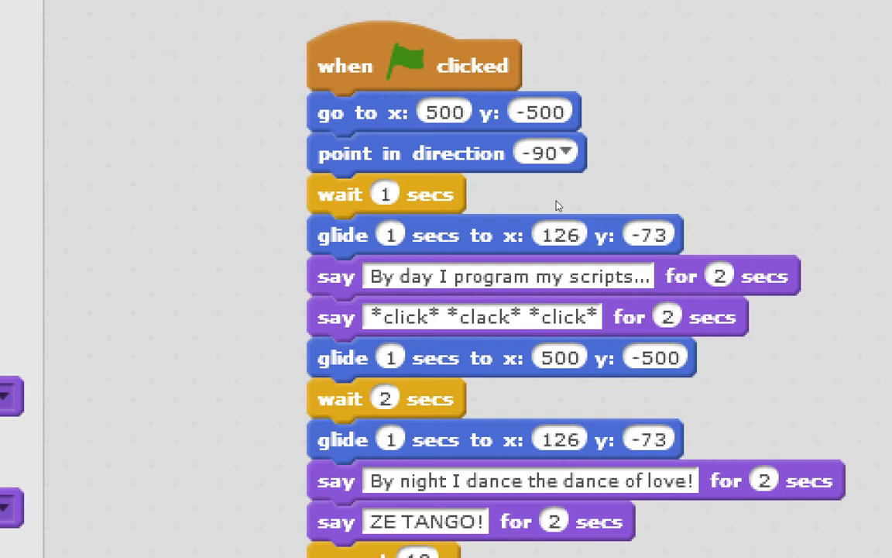
mouse_move(590, 238)
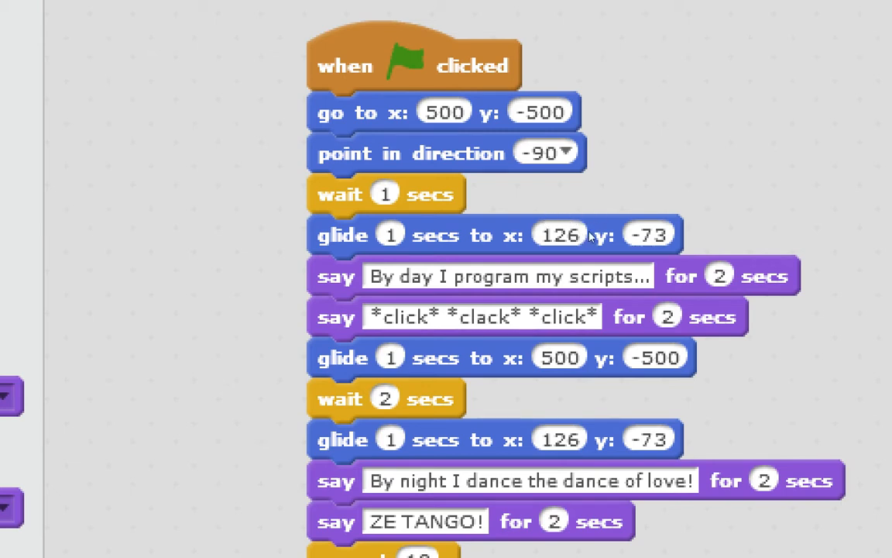
mouse_move(565, 266)
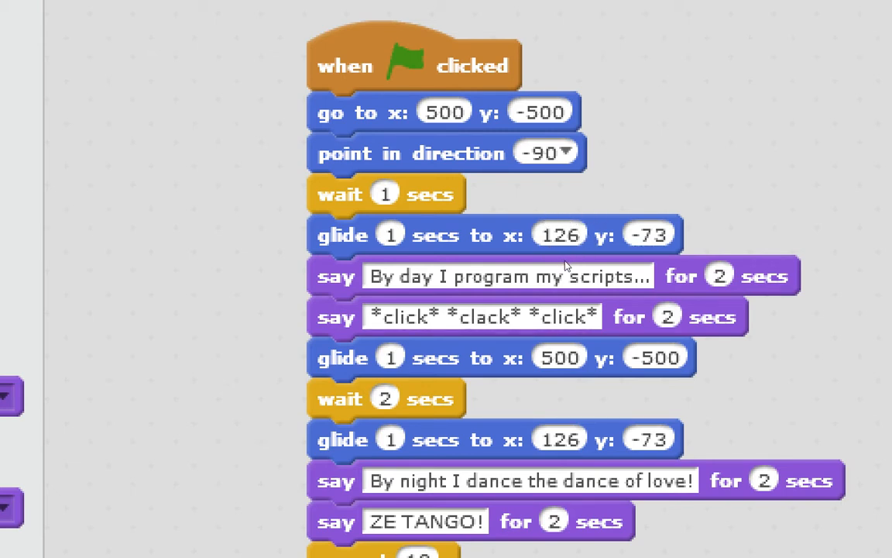
scroll(down, 3)
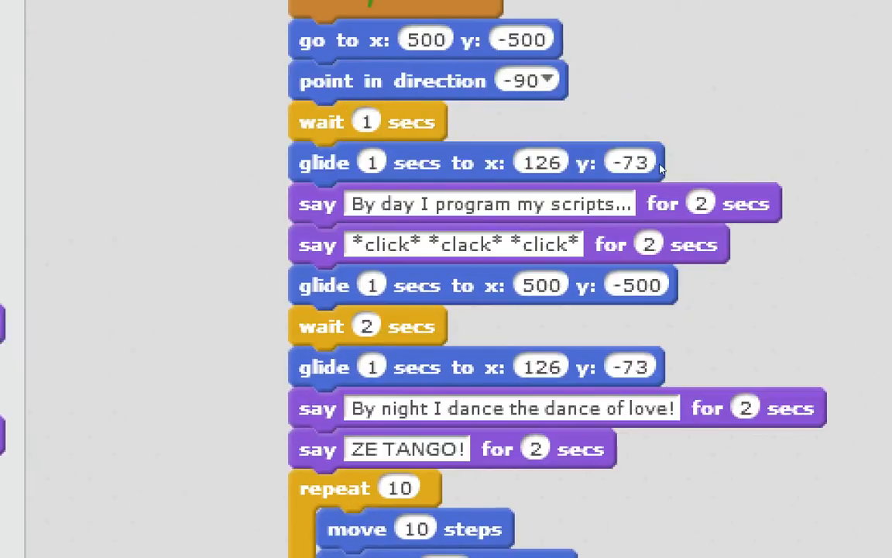
scroll(down, 3)
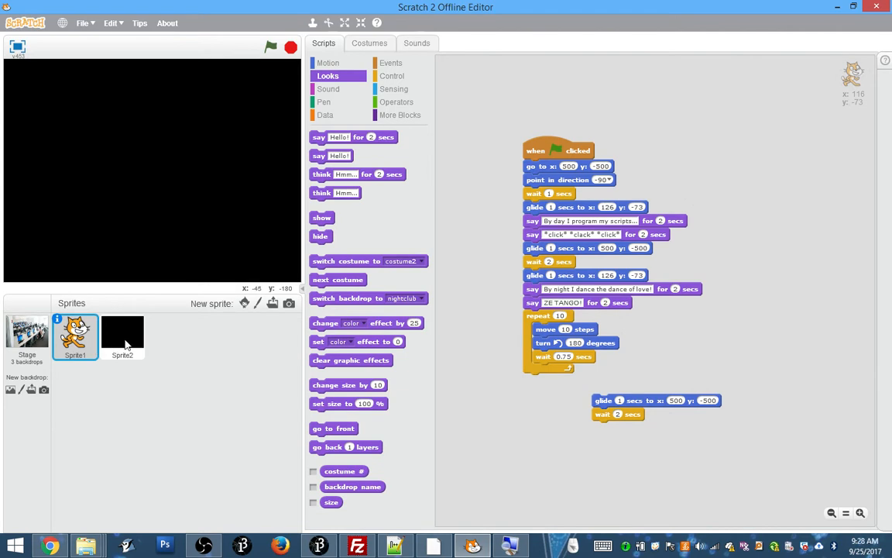
click(123, 338)
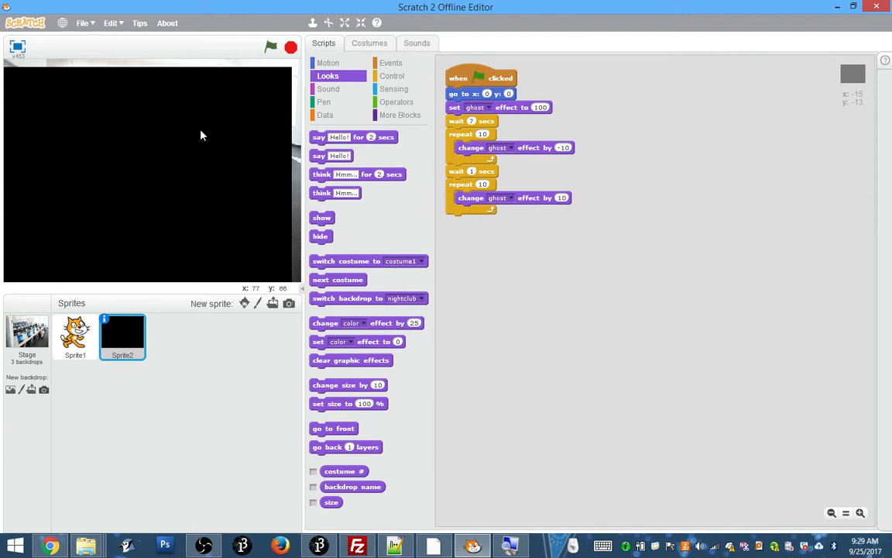
mouse_move(206, 133)
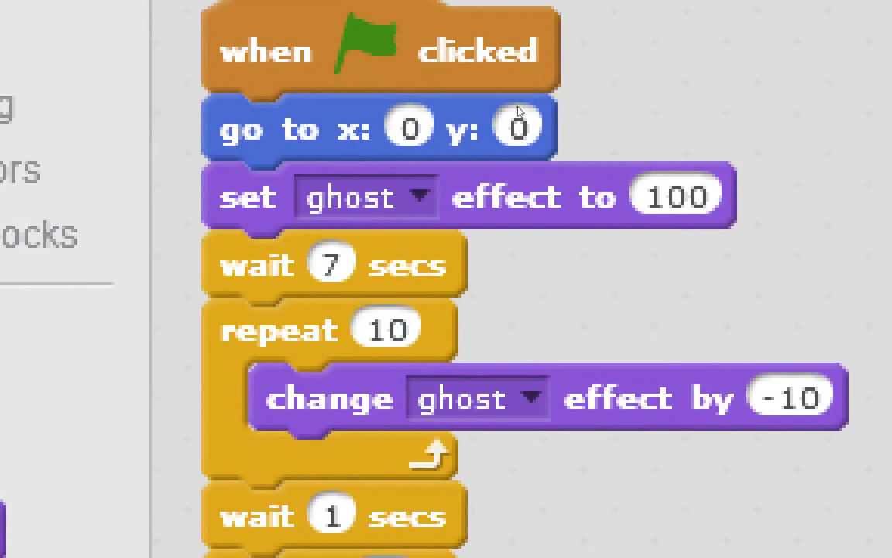
mouse_move(571, 118)
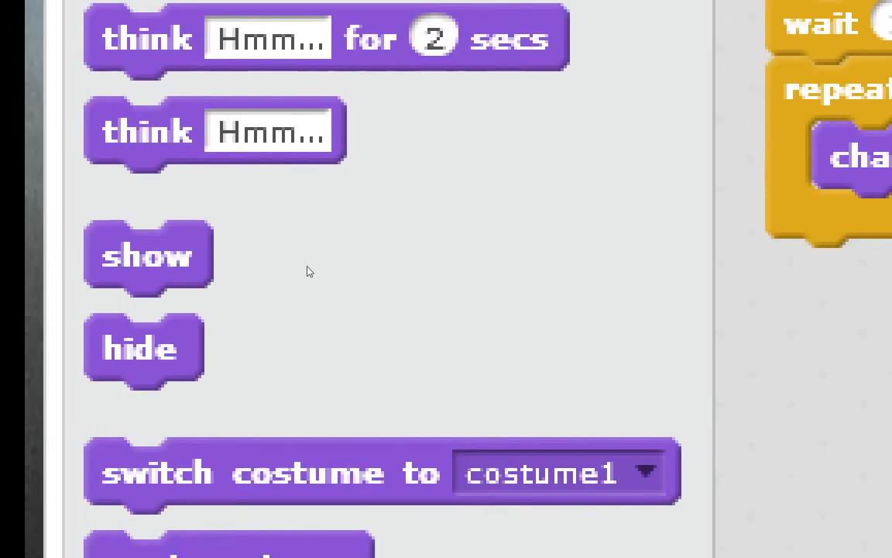
scroll(down, 3)
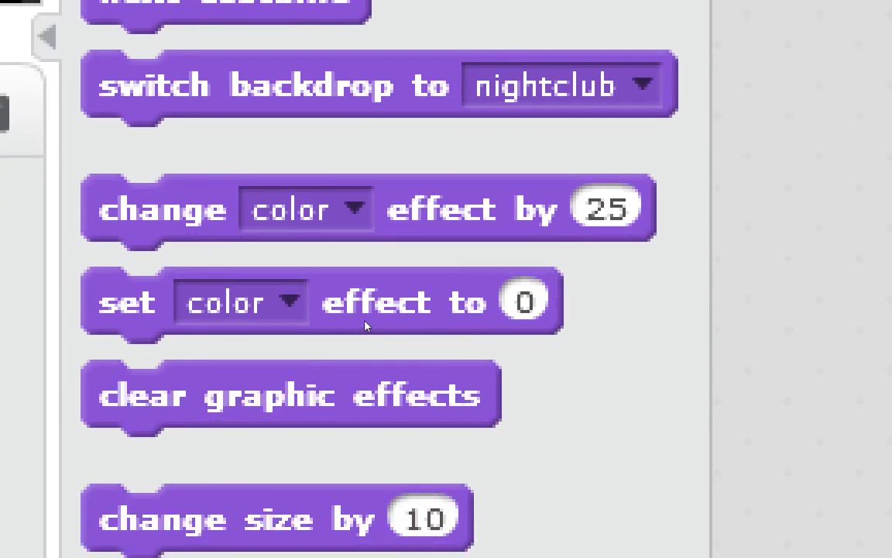
click(307, 208)
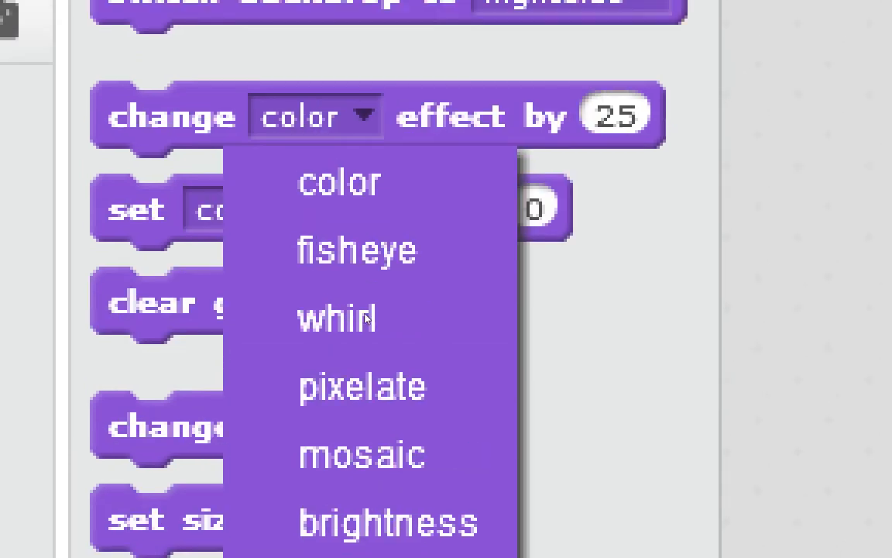
mouse_move(370, 319)
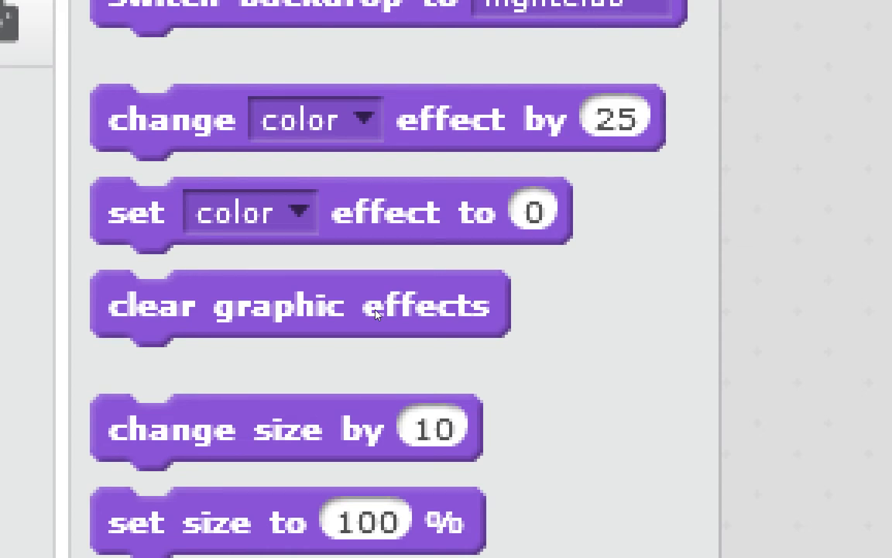
scroll(down, 3)
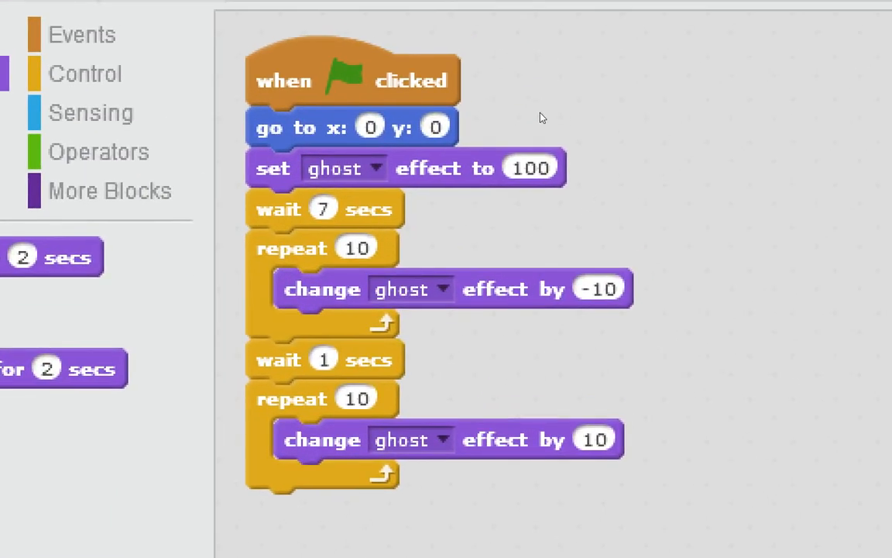
mouse_move(546, 115)
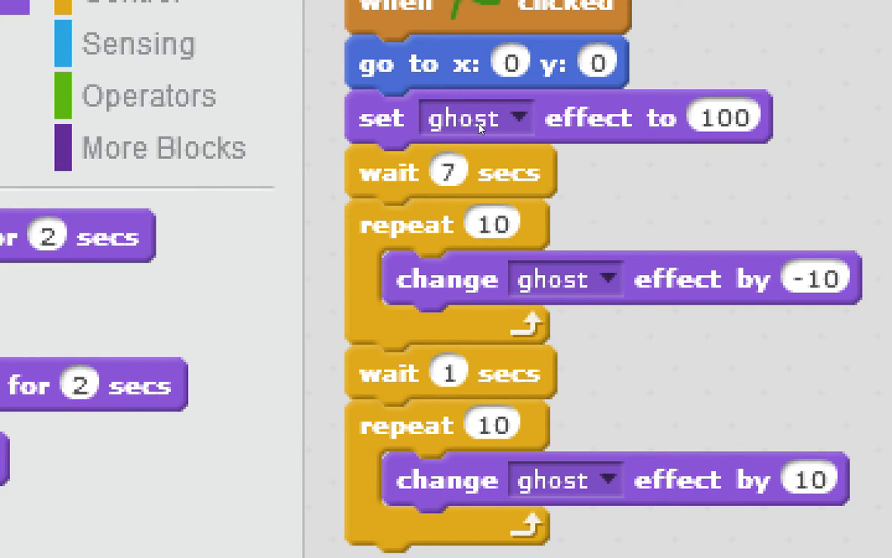
mouse_move(479, 130)
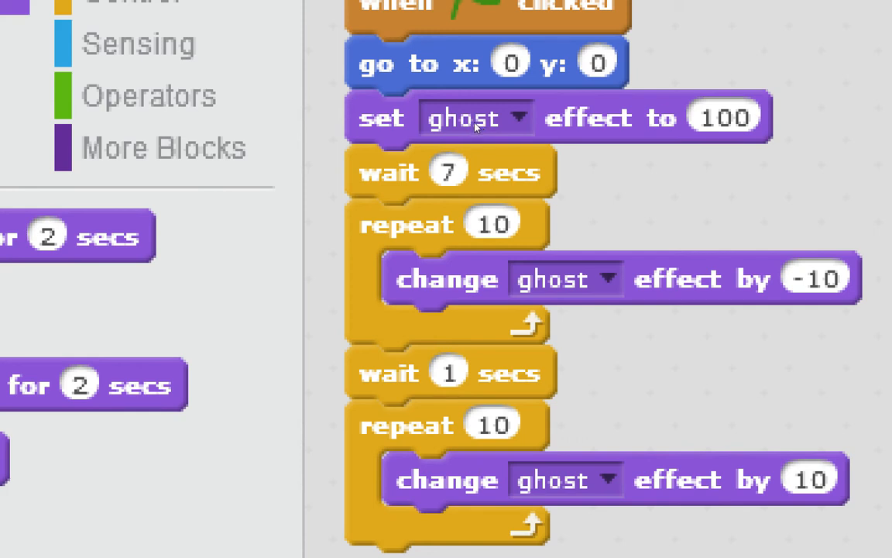
mouse_move(459, 180)
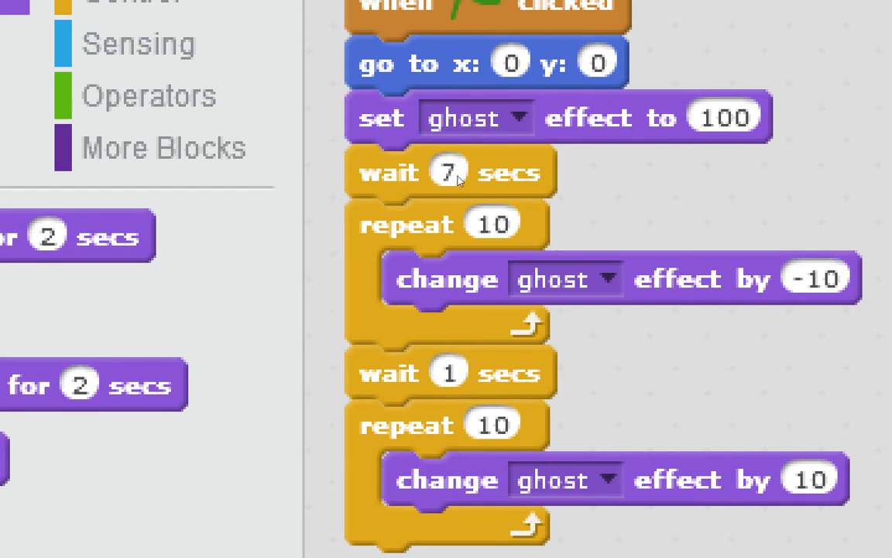
mouse_move(484, 152)
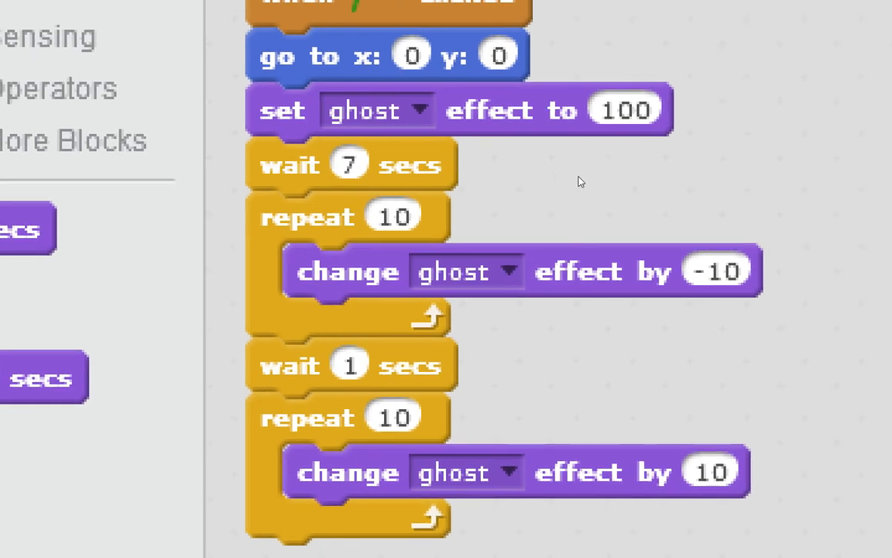
scroll(down, 3)
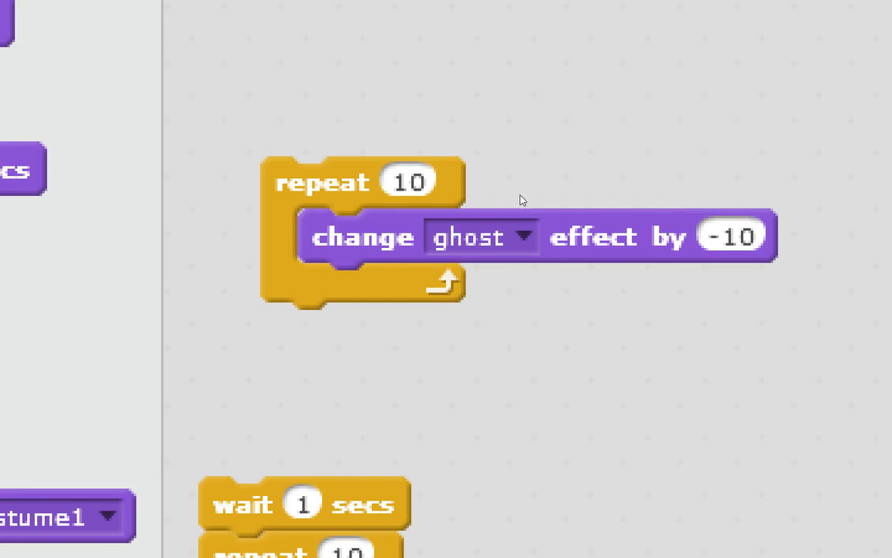
mouse_move(509, 183)
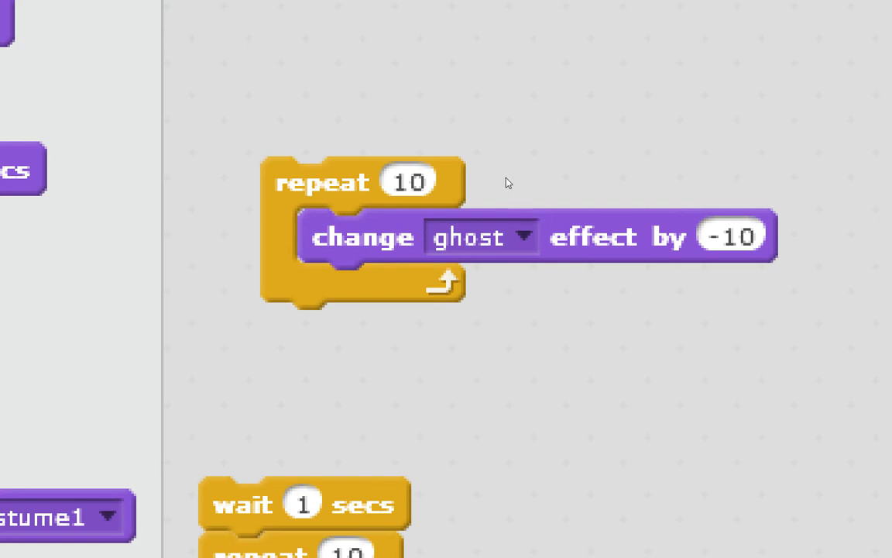
mouse_move(478, 223)
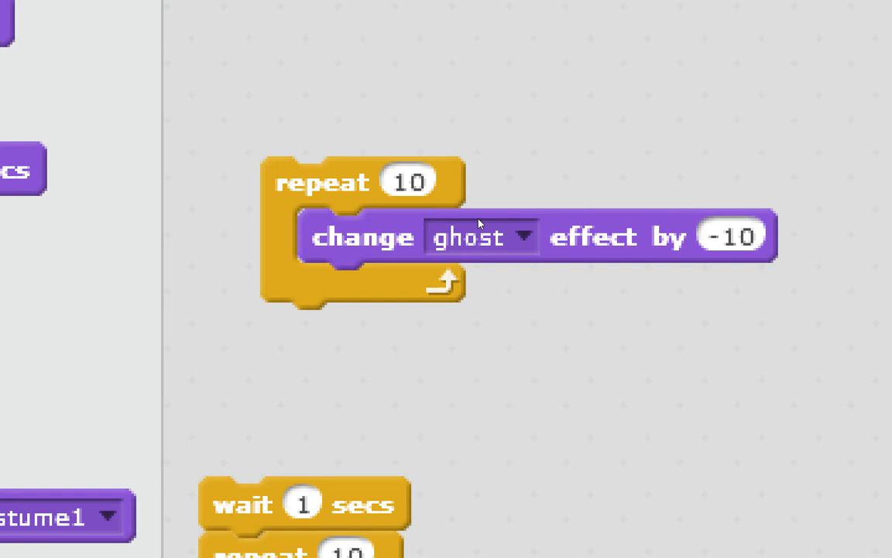
mouse_move(496, 180)
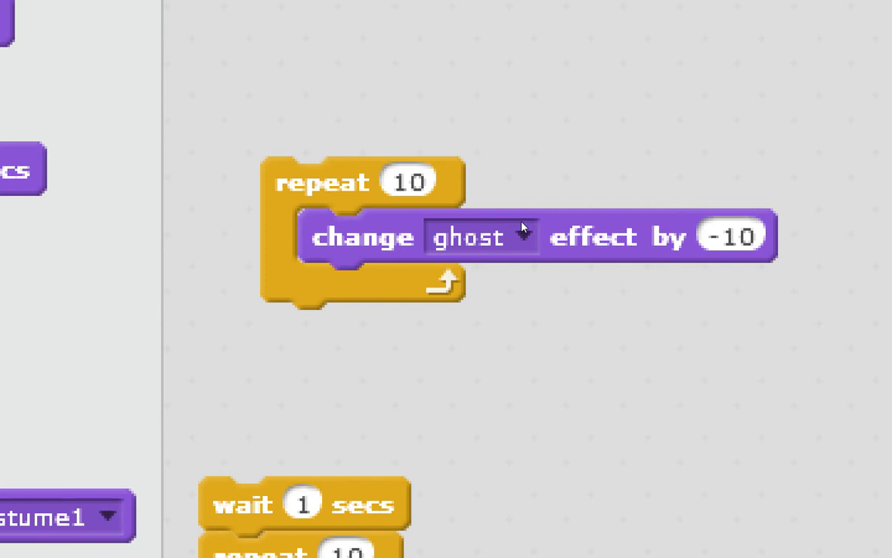
mouse_move(489, 207)
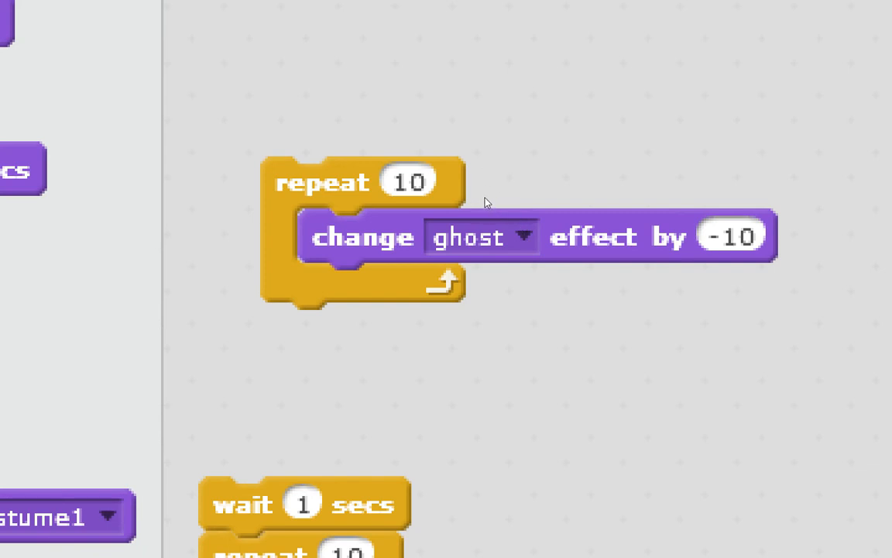
mouse_move(499, 182)
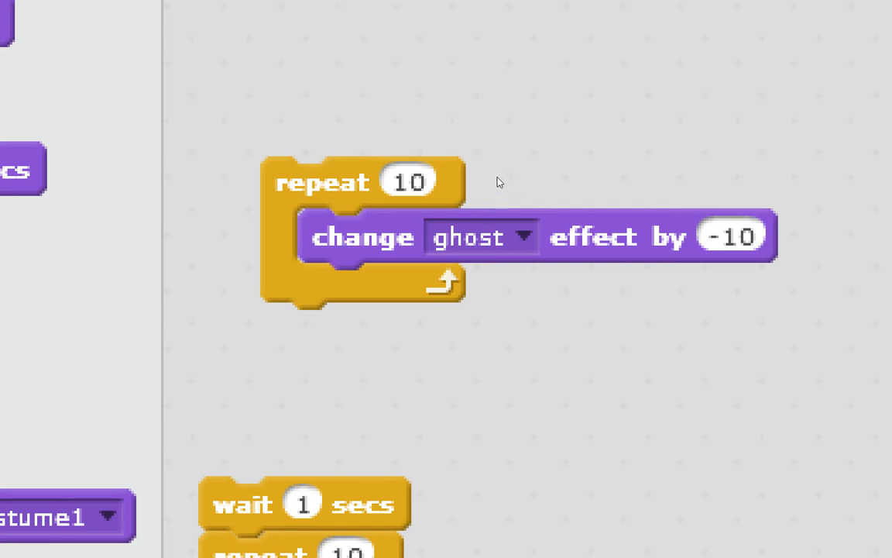
mouse_move(495, 183)
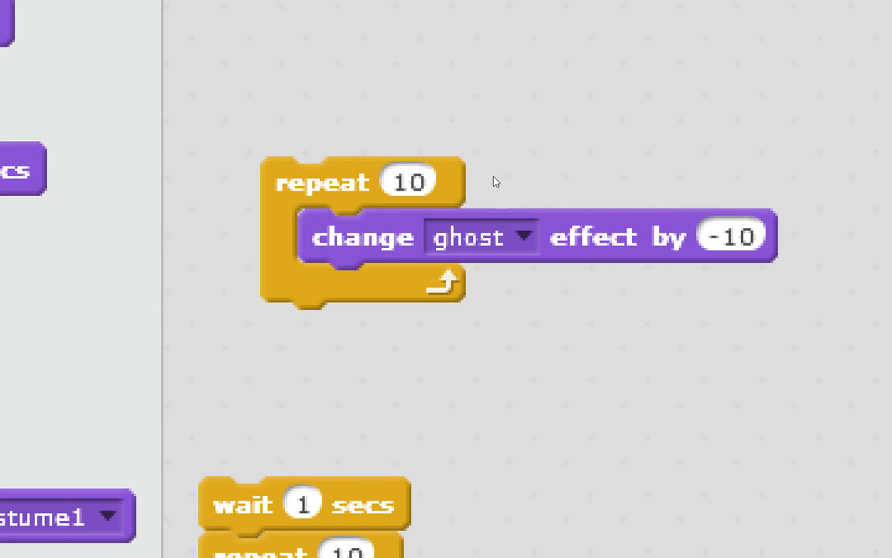
mouse_move(581, 199)
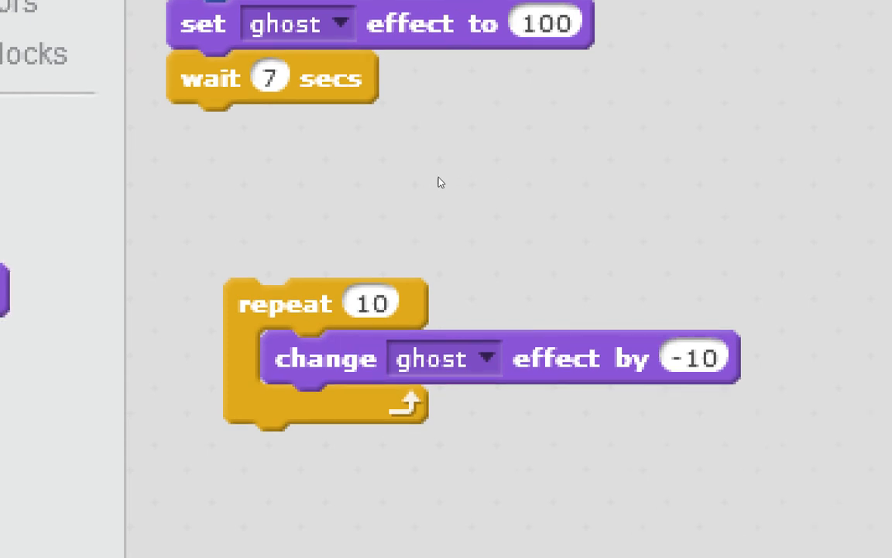
mouse_move(489, 177)
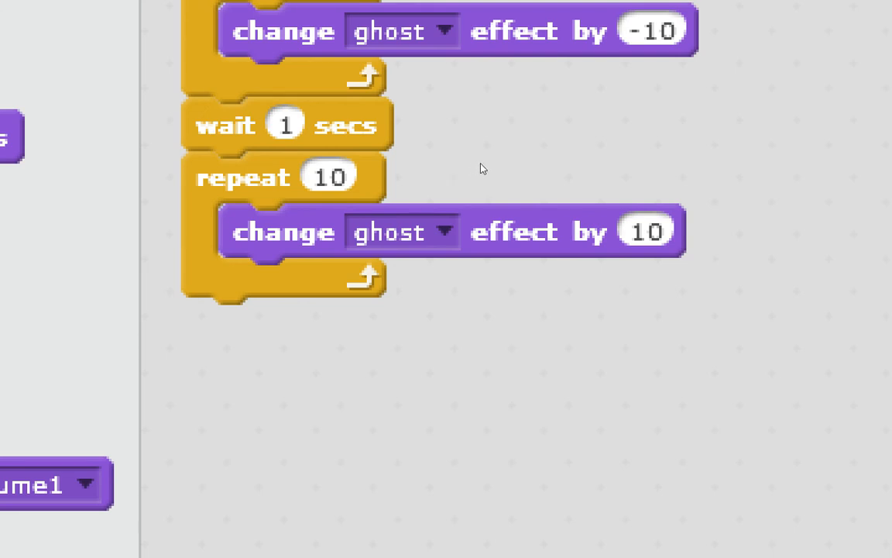
mouse_move(500, 173)
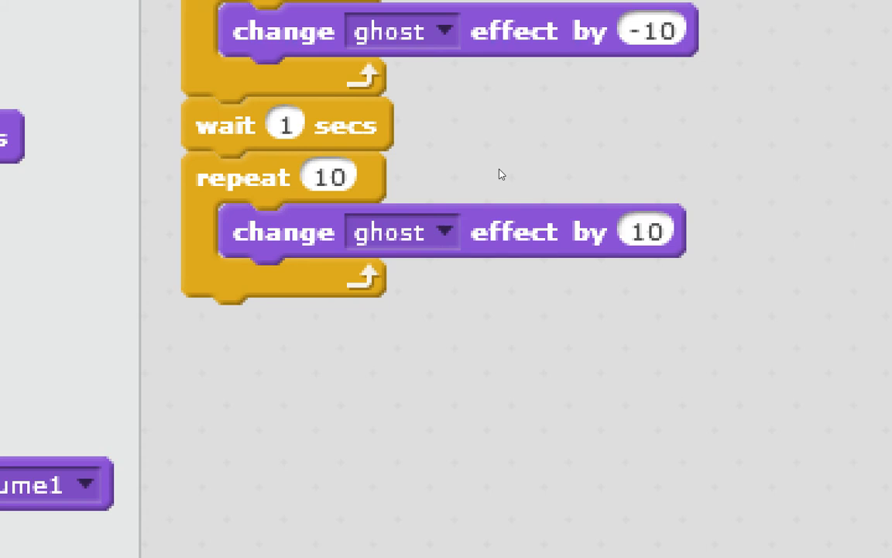
mouse_move(479, 208)
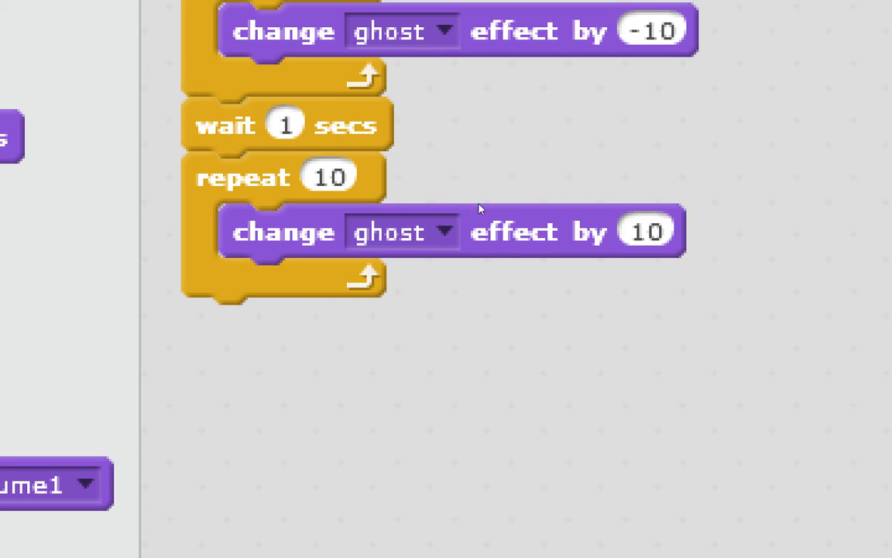
mouse_move(528, 204)
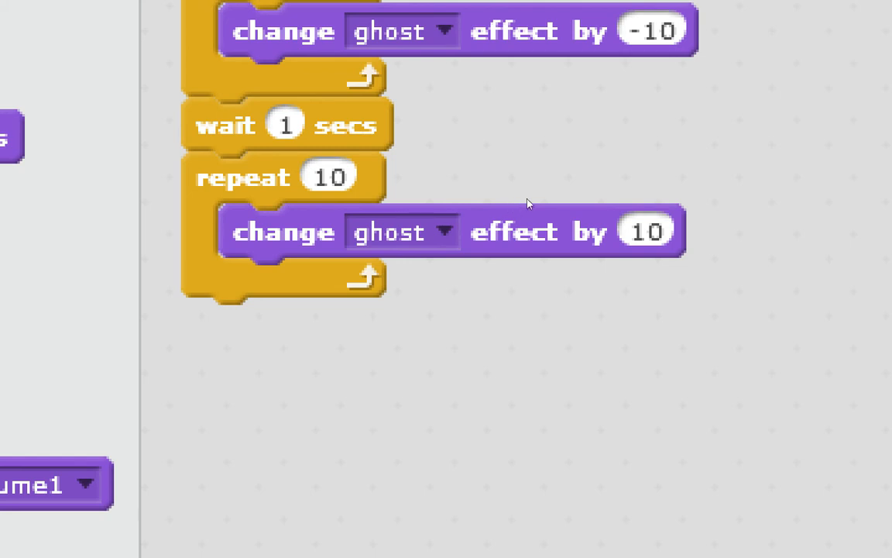
mouse_move(570, 203)
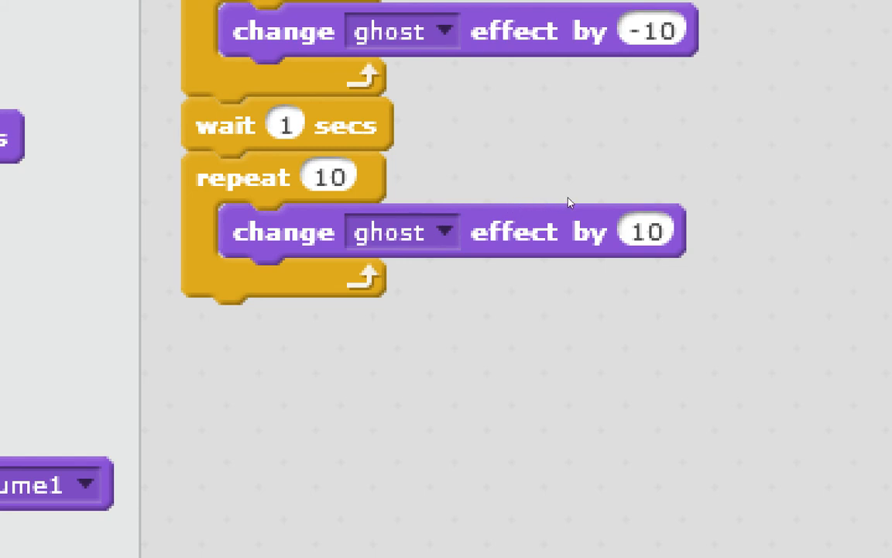
mouse_move(566, 199)
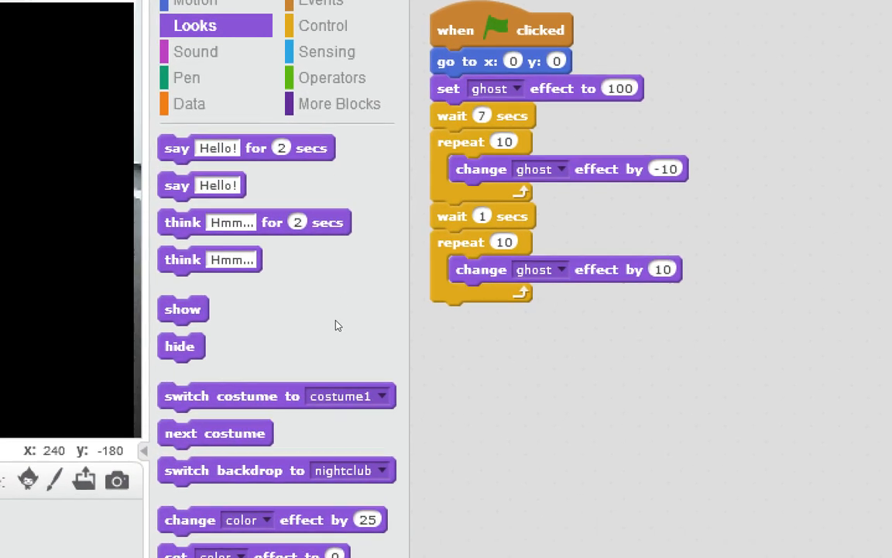
Scroll the block palette toward the 'go to front' block for the curtain sprite
scroll(down, 3)
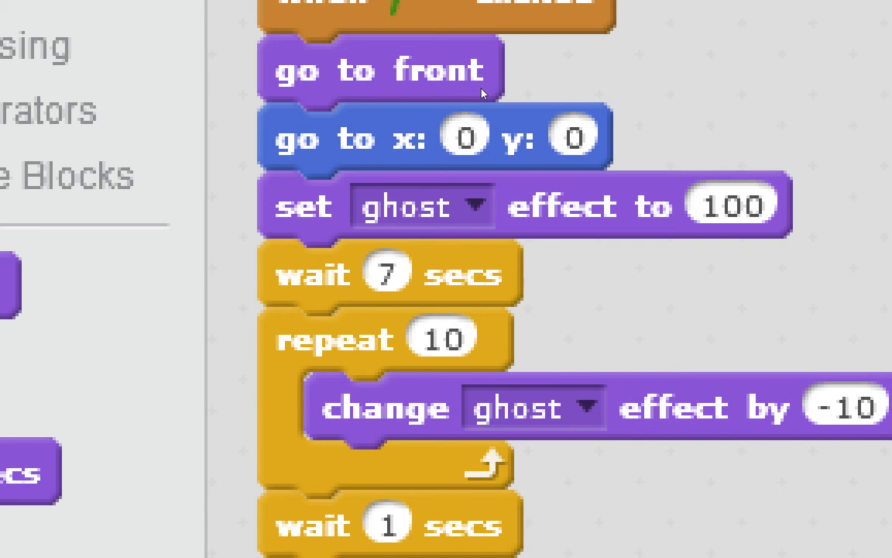
scroll(down, 3)
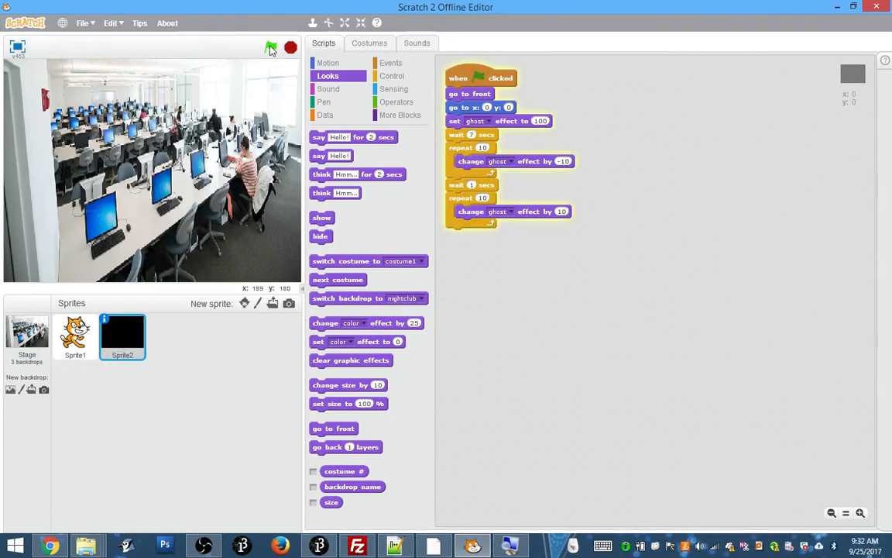
Run and stop the project to check the curtain fade, then show the Stage's scripts
click(269, 46)
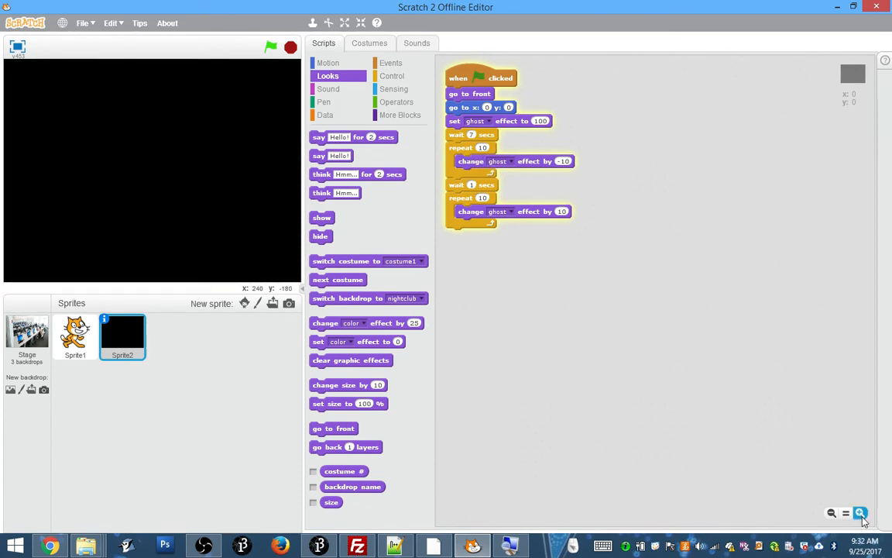
click(860, 513)
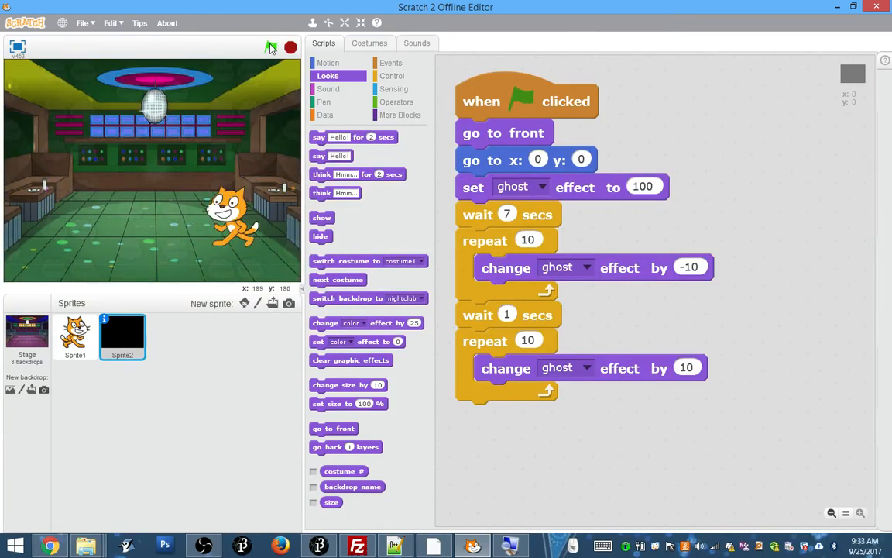
click(270, 46)
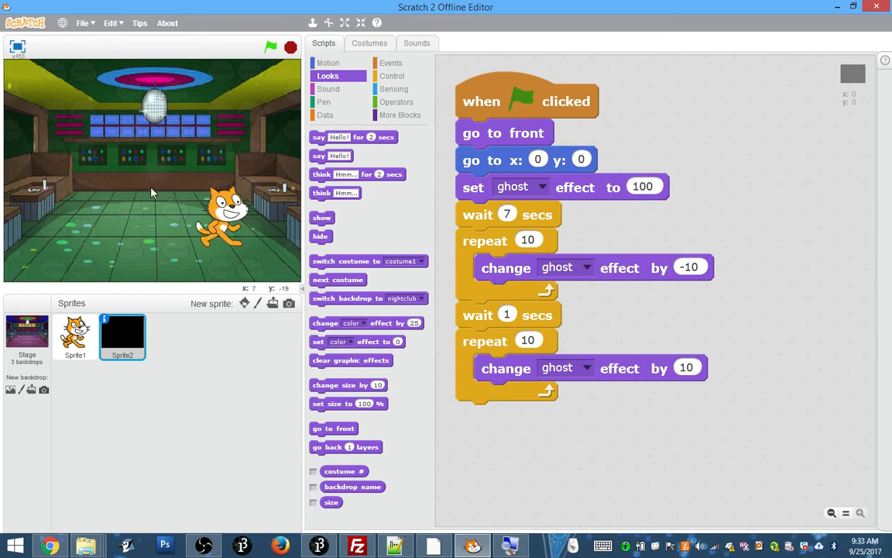
click(270, 47)
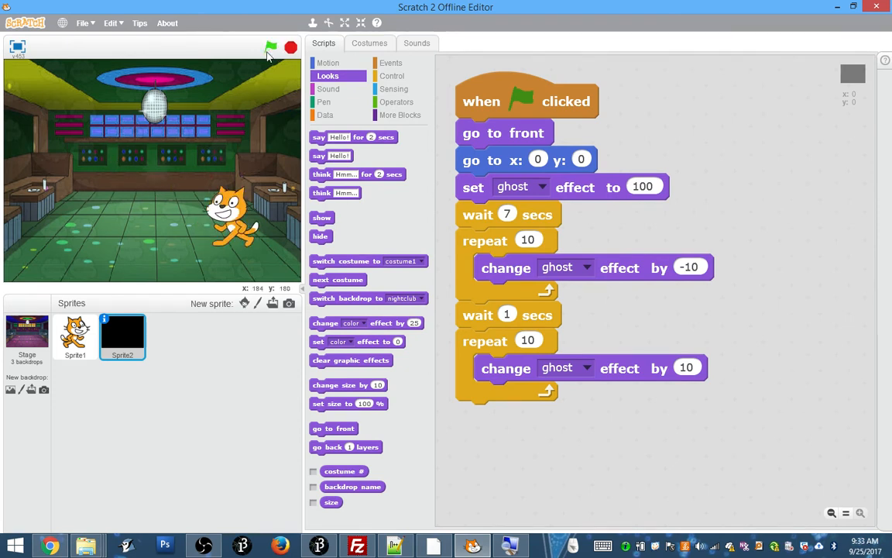
click(27, 335)
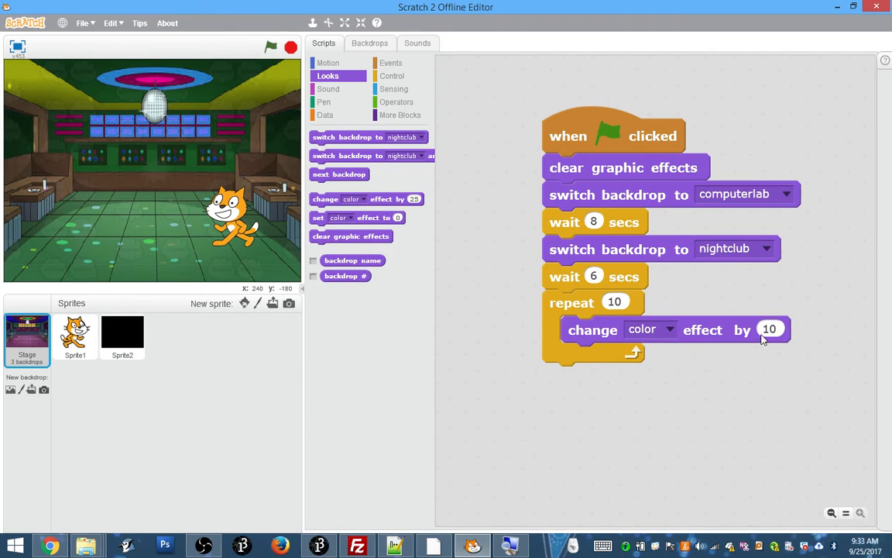
mouse_move(620, 302)
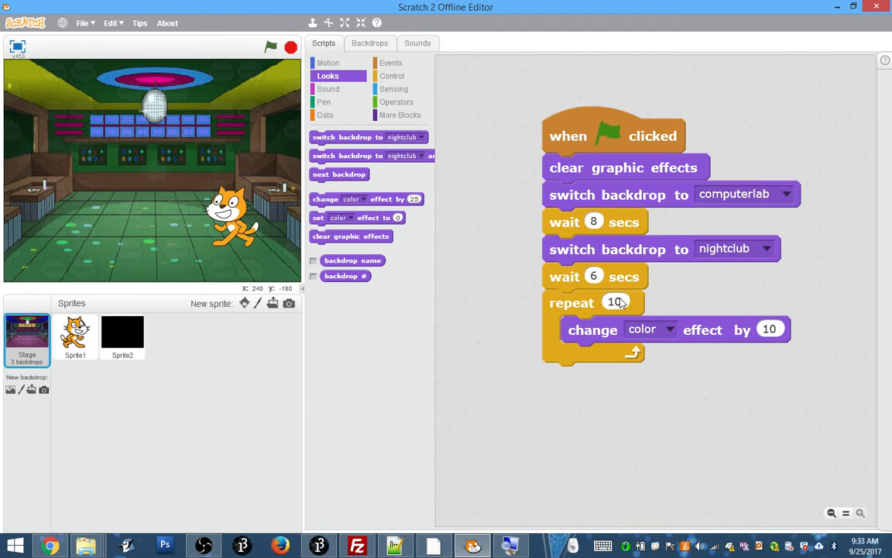
Change the Stage's color-effect repeat count from 10 to 1000 and run the project to test it
text(1000)
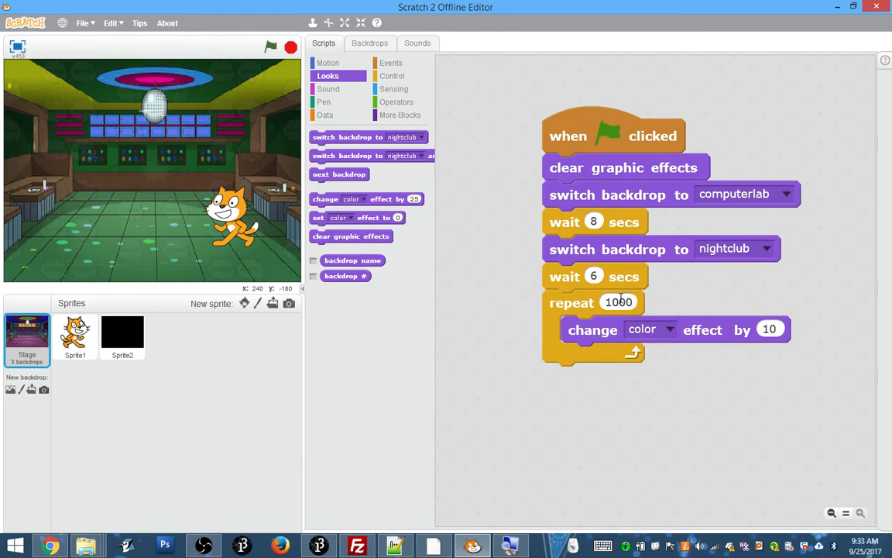
click(270, 46)
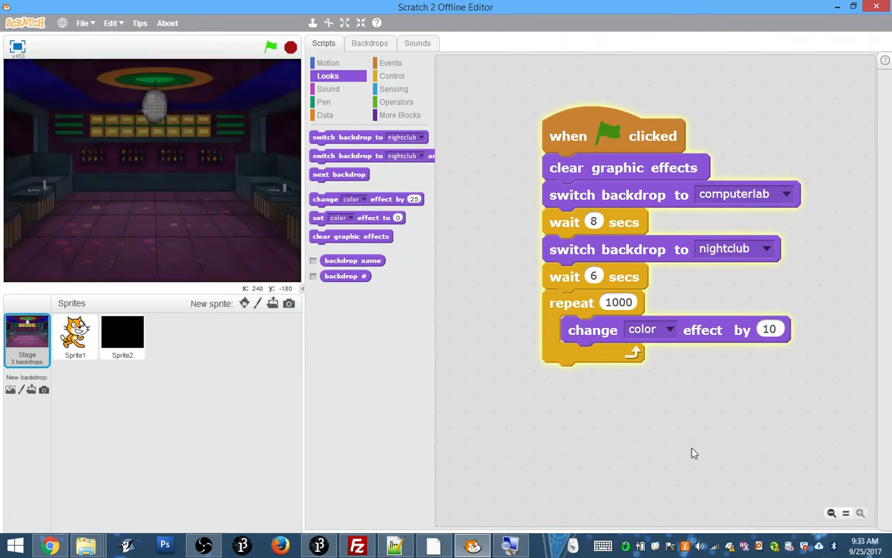
click(269, 46)
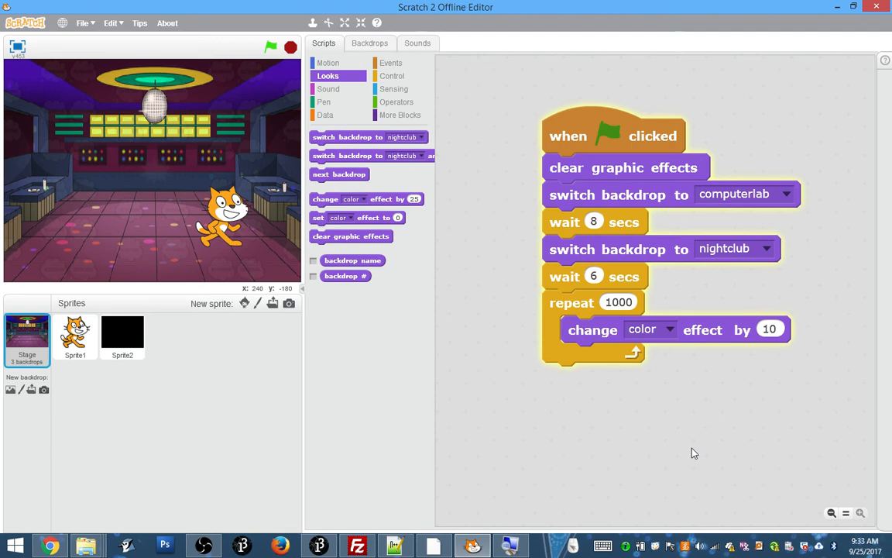
click(270, 47)
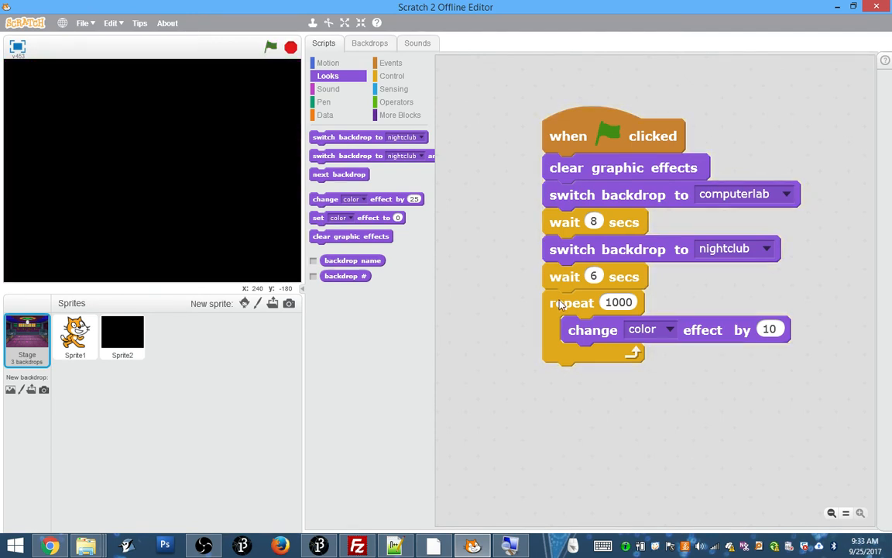
Copy the 1000-repeat color loop to Sprite1 and snap it under its 'say ZE TANGO!' block
drag(574, 302, 124, 341)
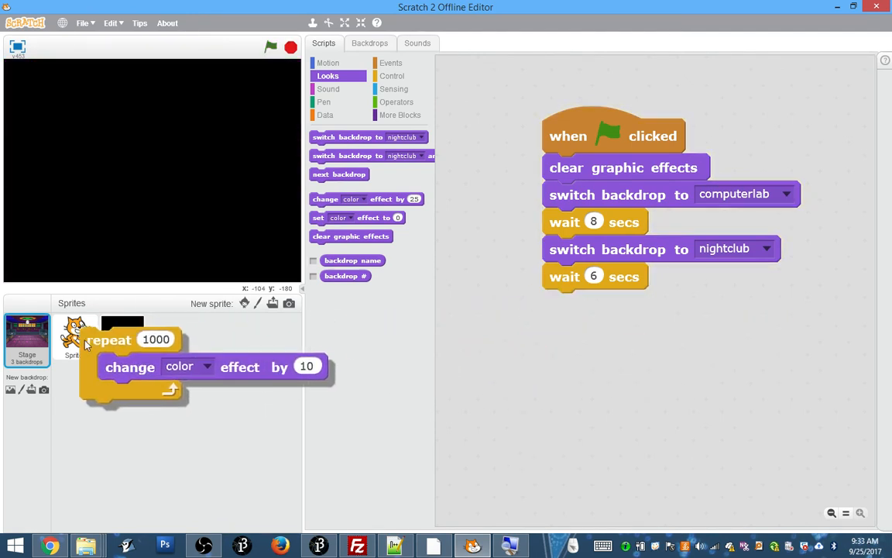
click(75, 338)
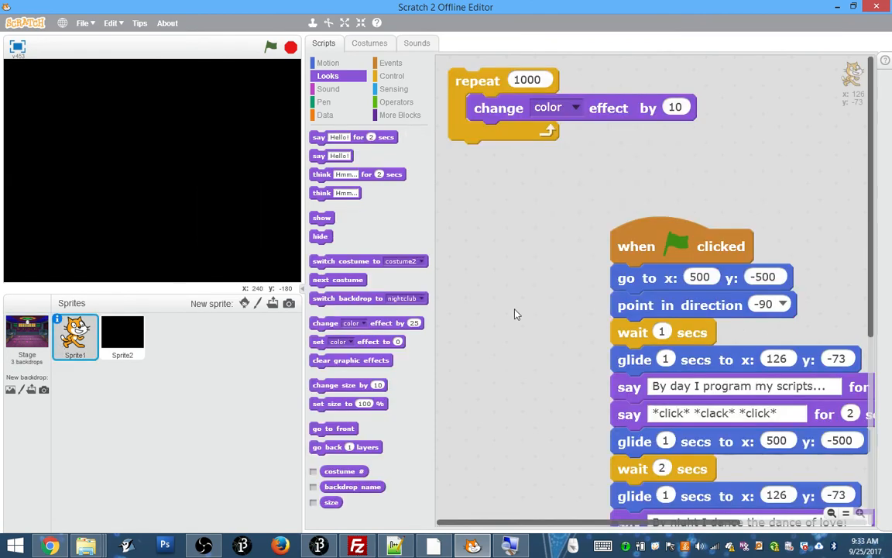
drag(477, 81, 548, 453)
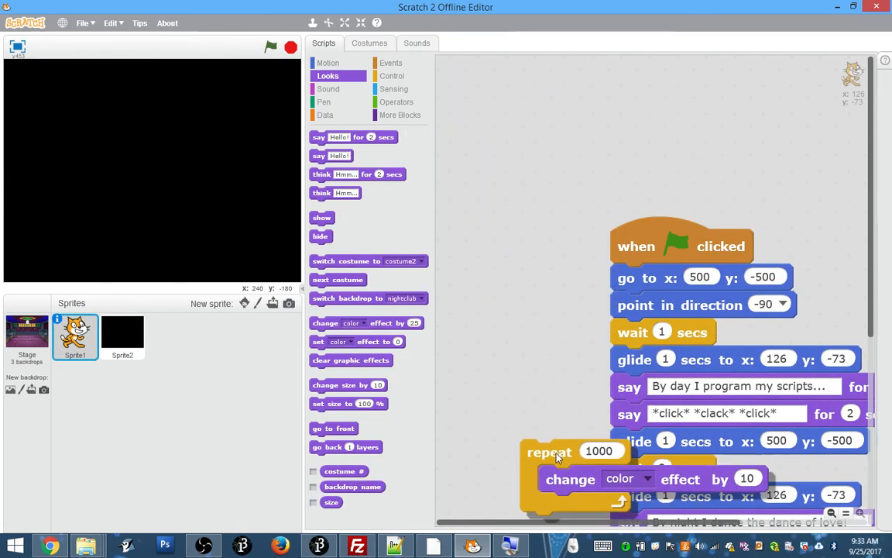
scroll(down, 3)
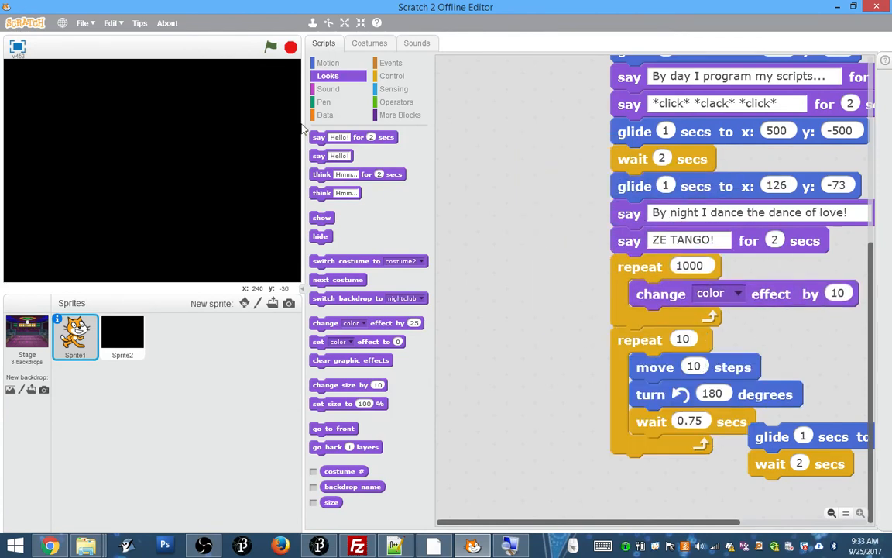
Run the project a few times to test the cat's color loop, then stop it
click(271, 46)
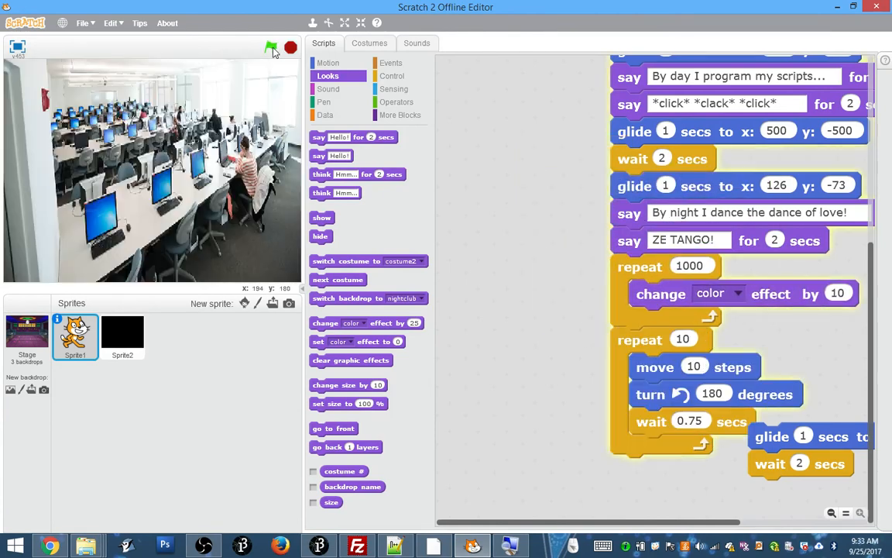
click(271, 47)
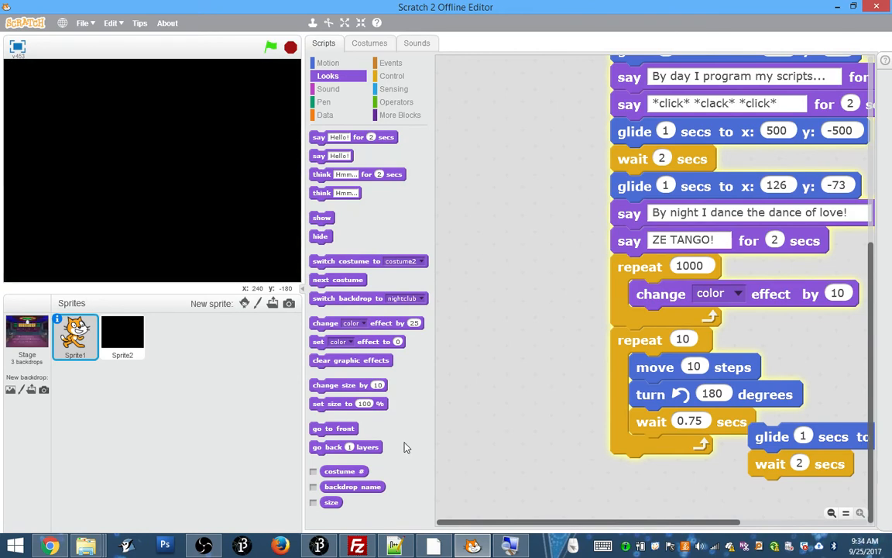
click(270, 47)
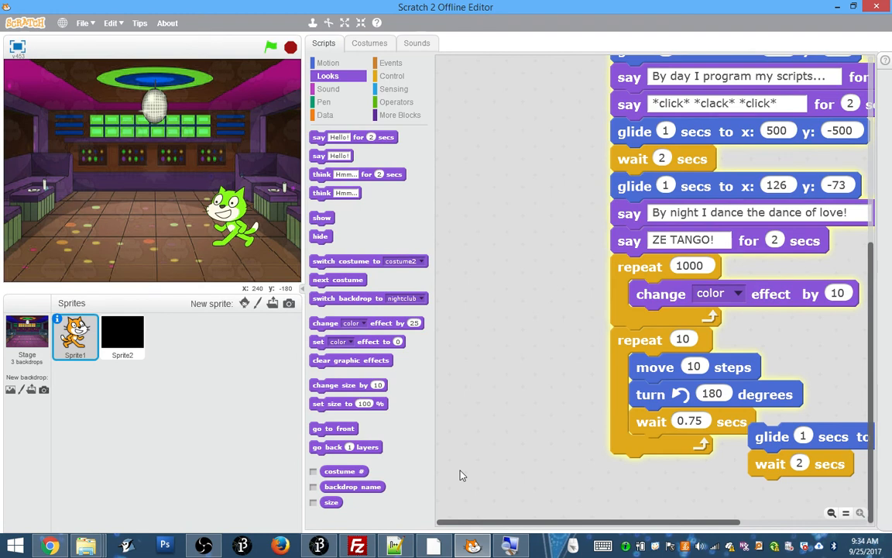
click(270, 47)
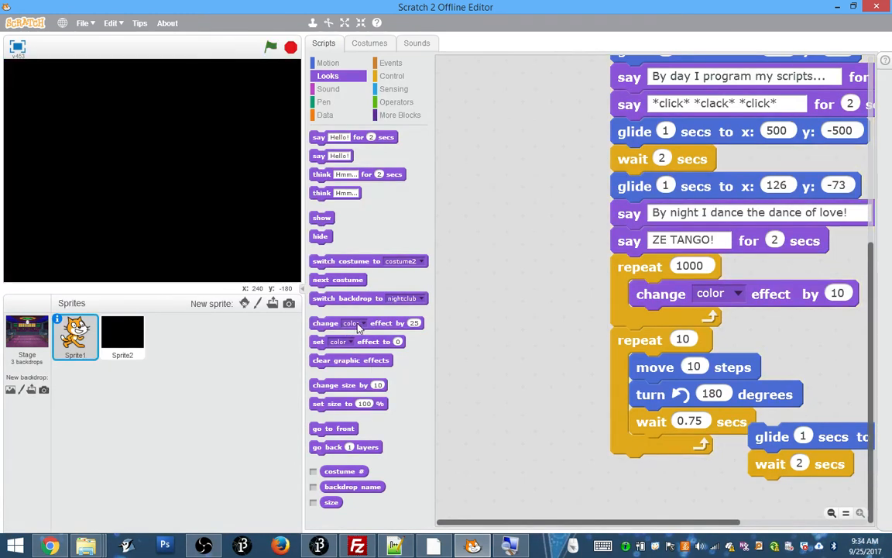
Browse the graphic effect dropdown on 'change color effect', then select the Stage thumbnail
click(363, 324)
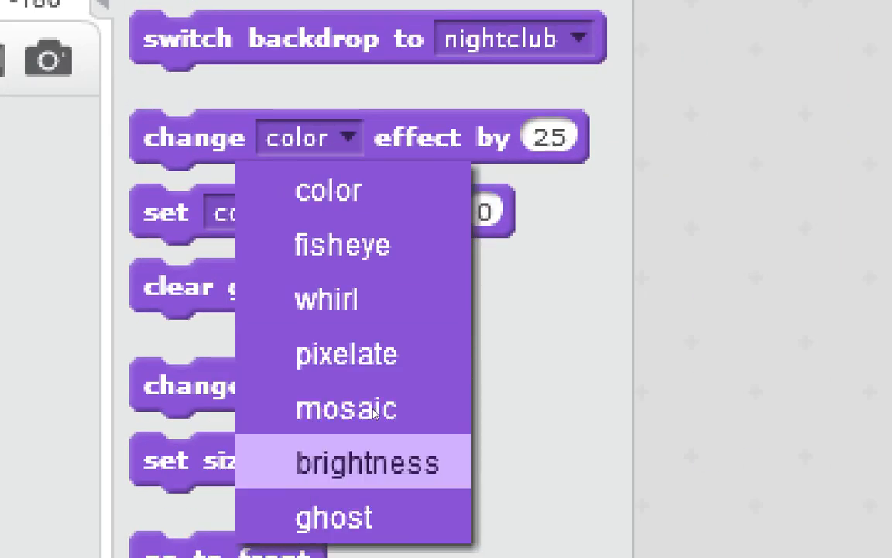
mouse_move(347, 409)
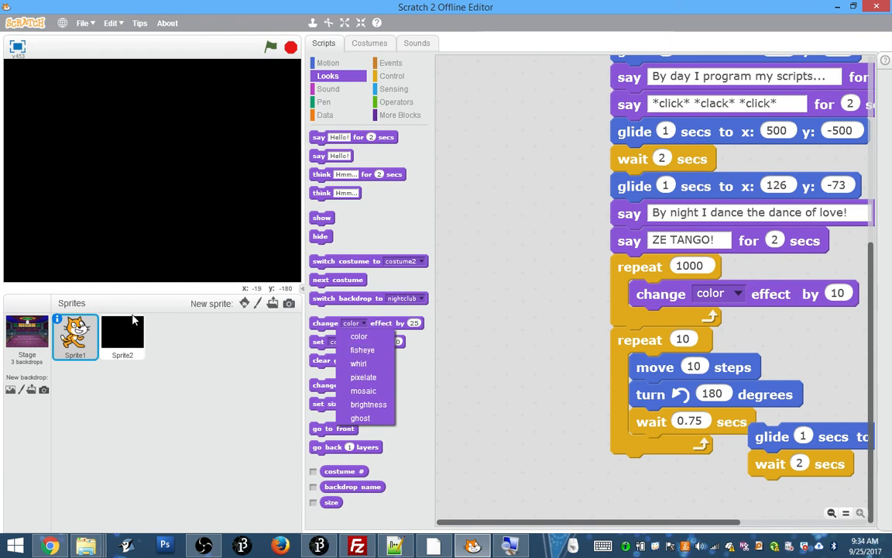
click(27, 333)
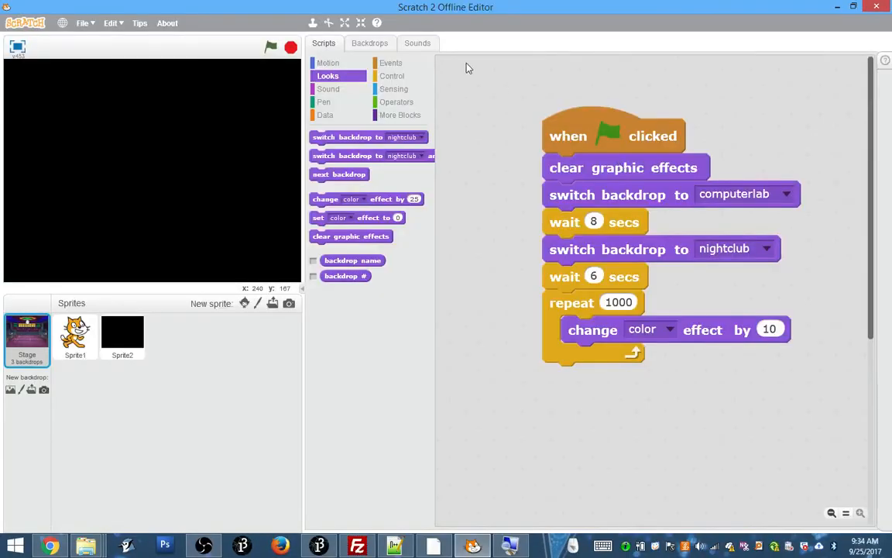
click(270, 47)
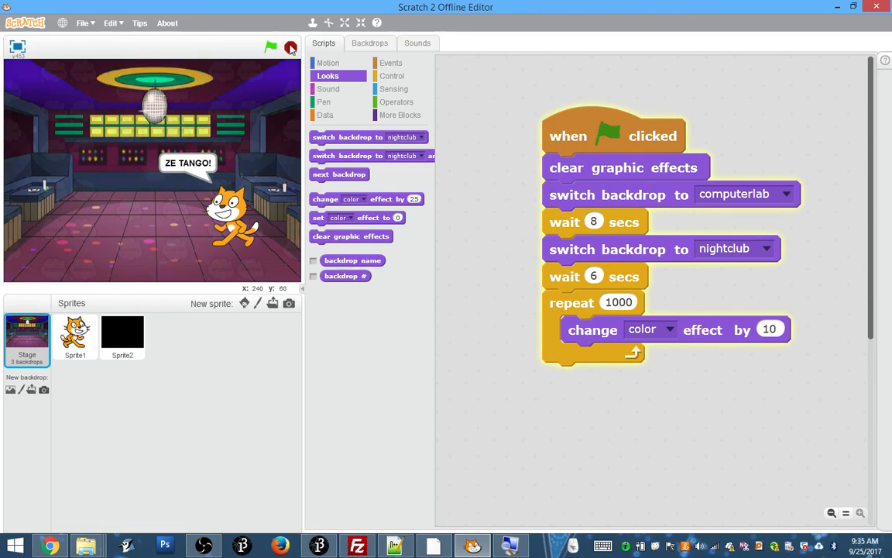
click(292, 46)
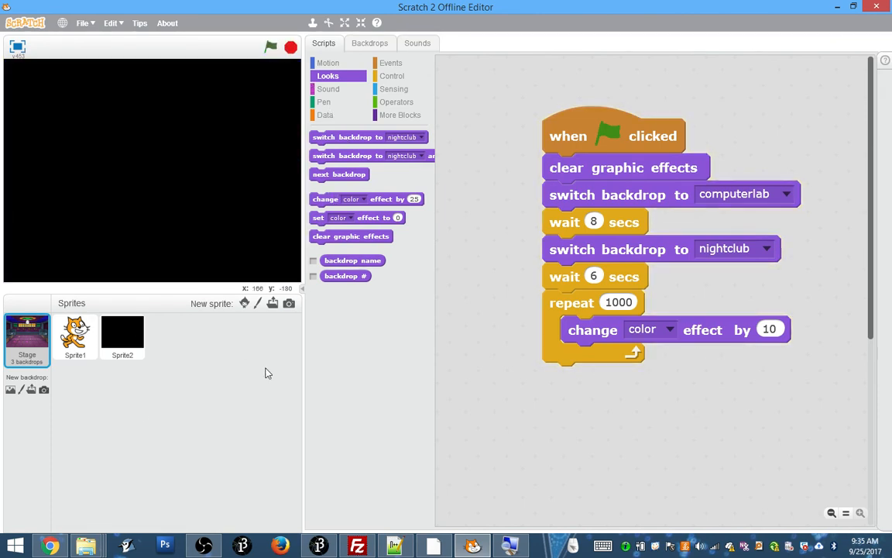